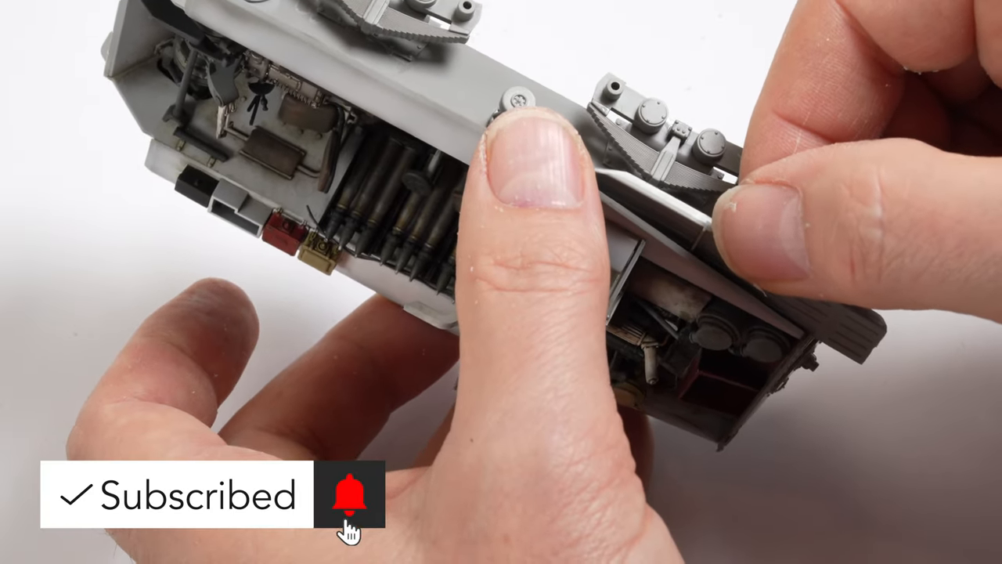
{"action": "left_click", "coordinate": [348, 495]}
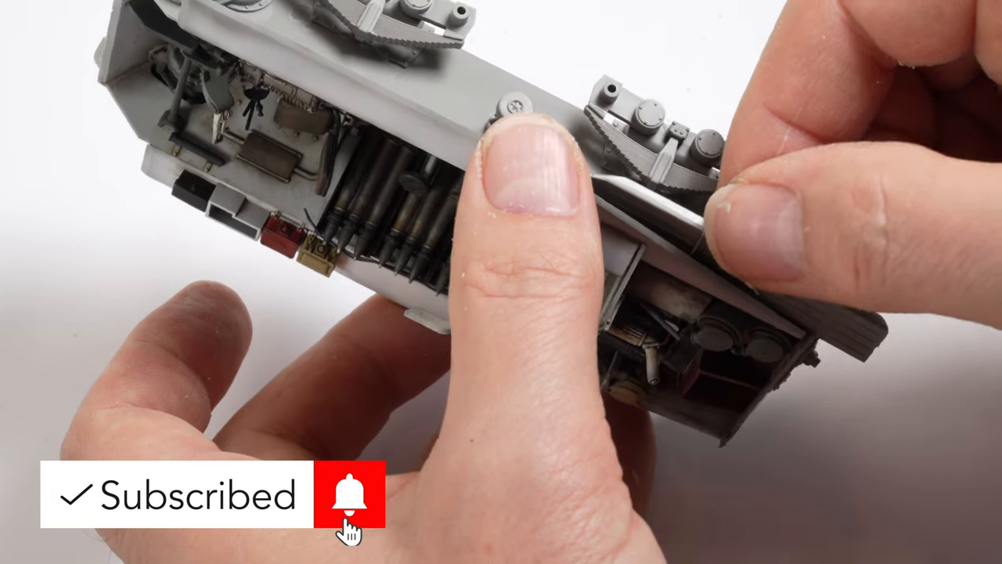